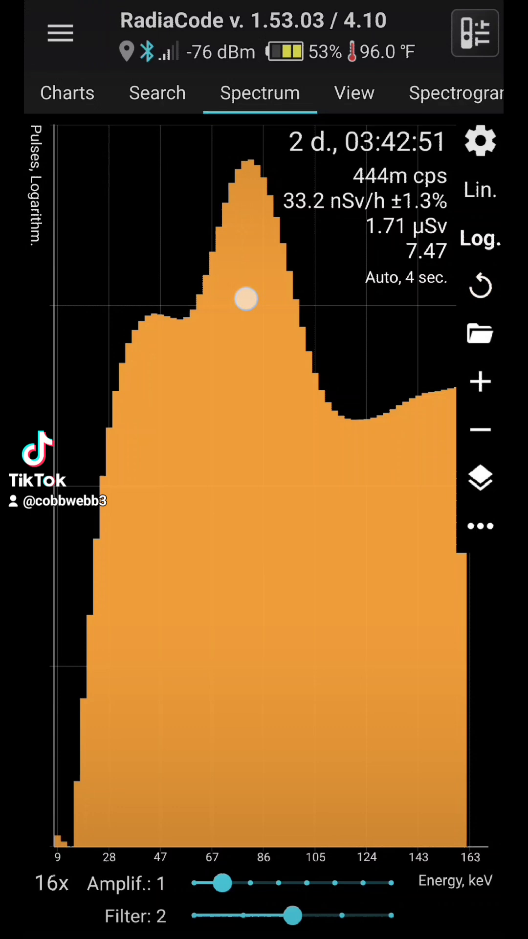
Tap the spectrum peak near 80 keV to read its energy.
left_click(246, 300)
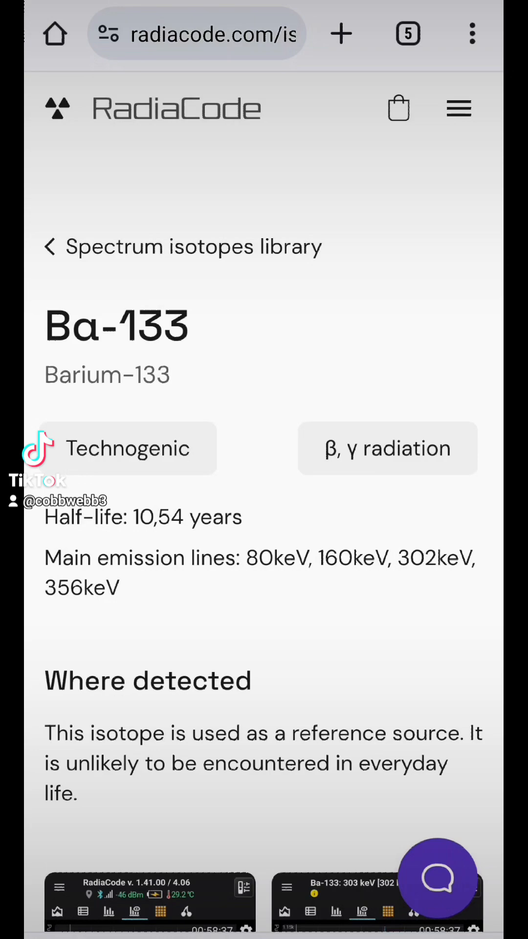
Review the Ba-133 lines (80, 160, 302, 356 keV) and example spectra.
left_click(406, 433)
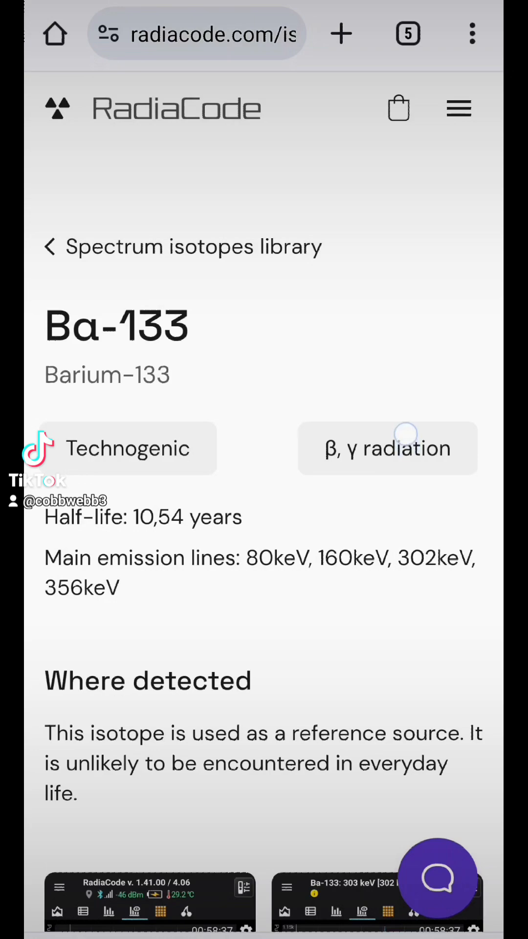
scroll("down", 3)
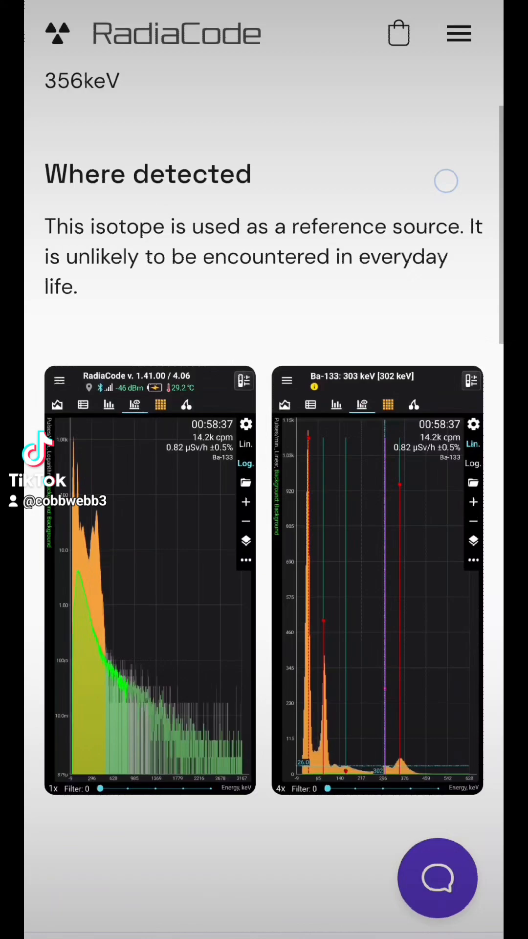
scroll("up", 3)
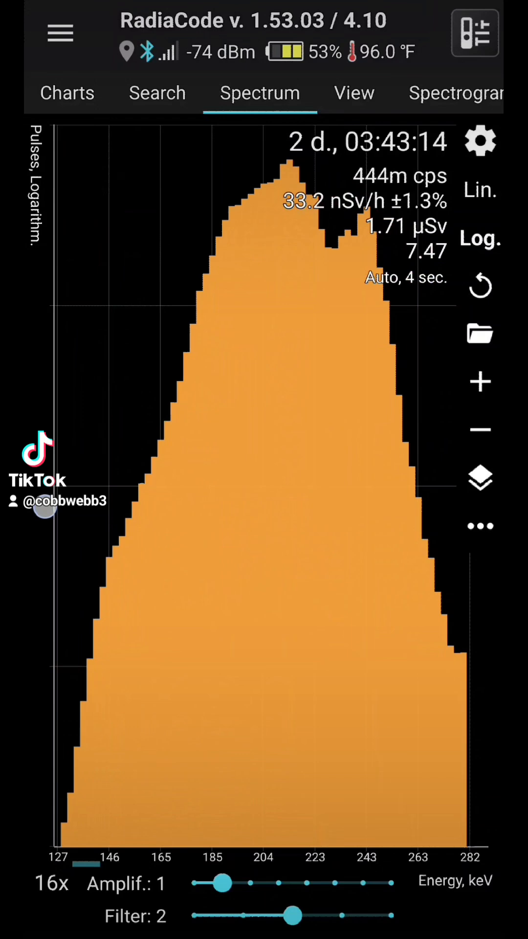
Pan the spectrum to about 134–290 keV and tap the 240 keV peak.
left_click(270, 347)
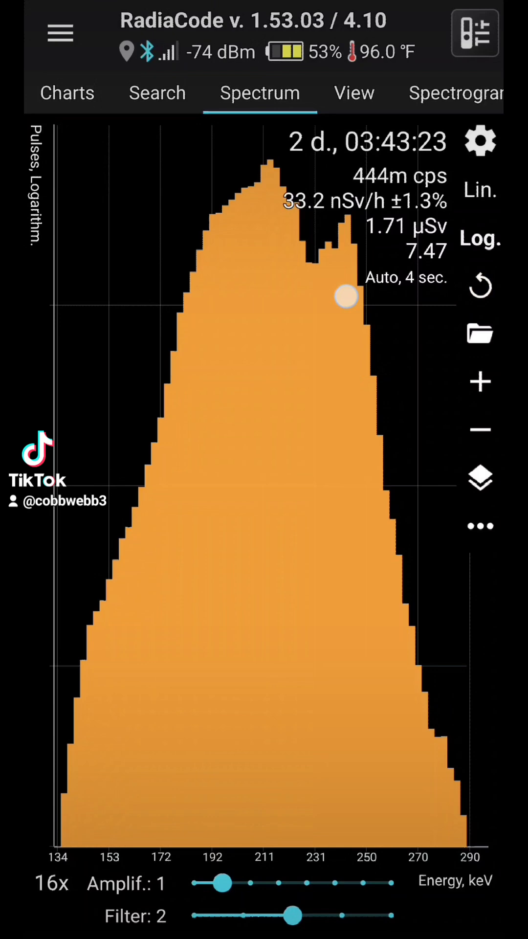
left_click(330, 300)
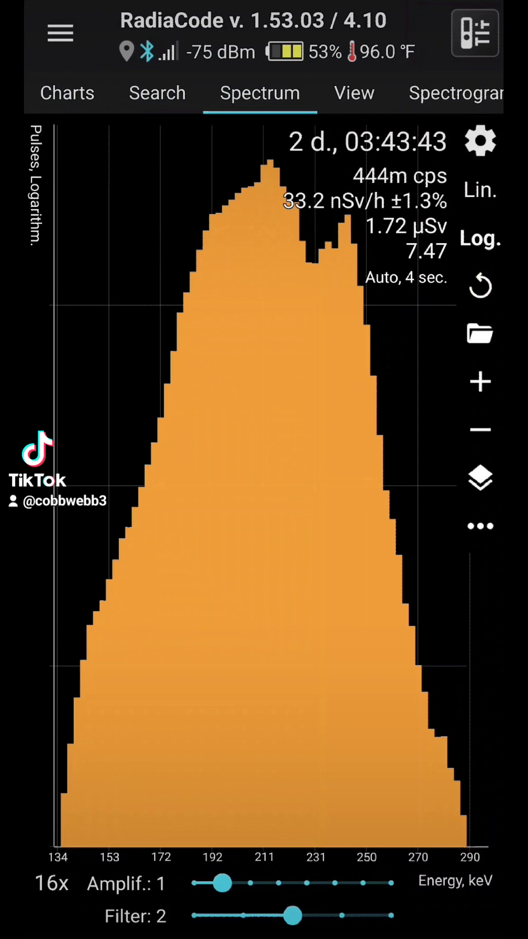
left_click(350, 329)
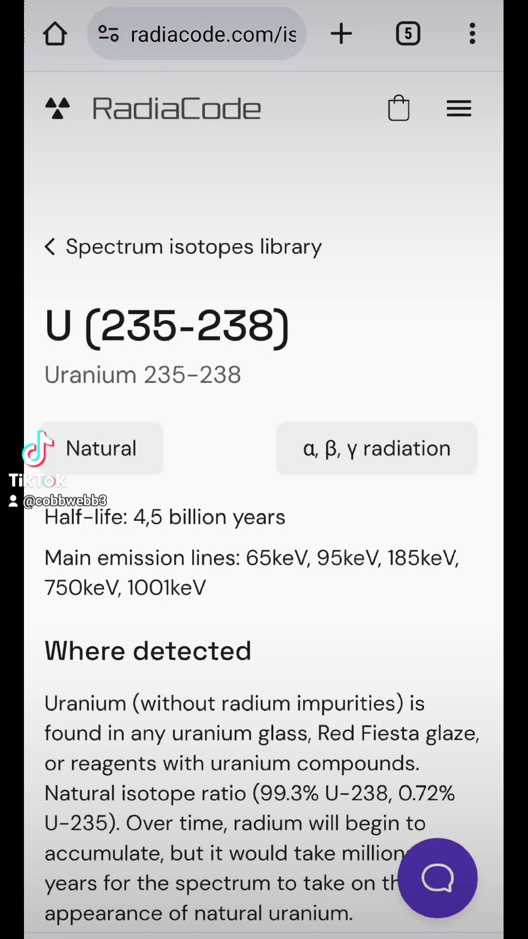
Scroll through the Uranium 235-238 emission lines page.
scroll("down", 3)
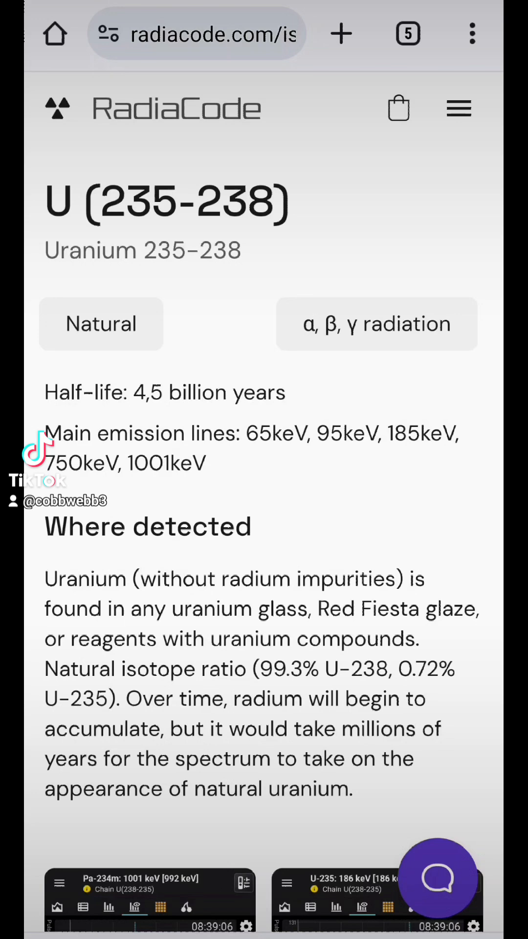
scroll("up", 3)
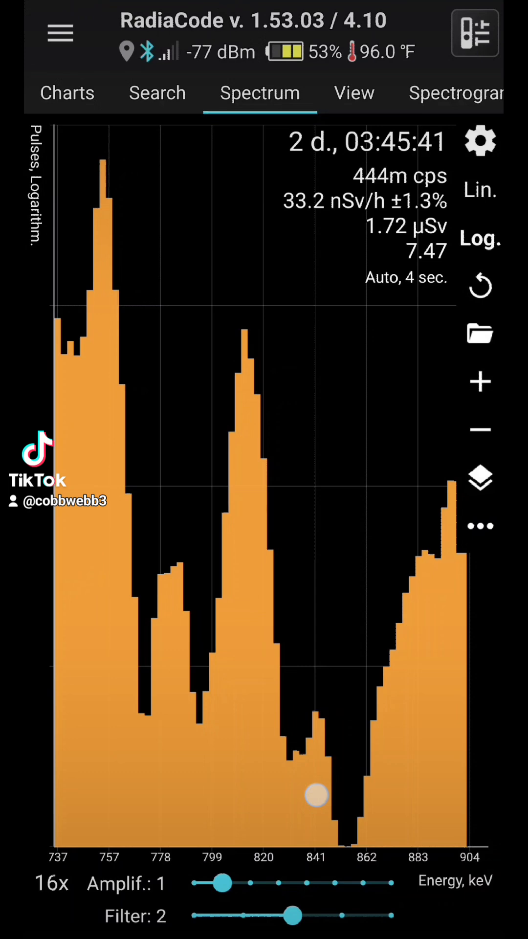
Tap the small peak near 841 keV, then shift the spectrum toward 849–1018 keV.
left_click(315, 796)
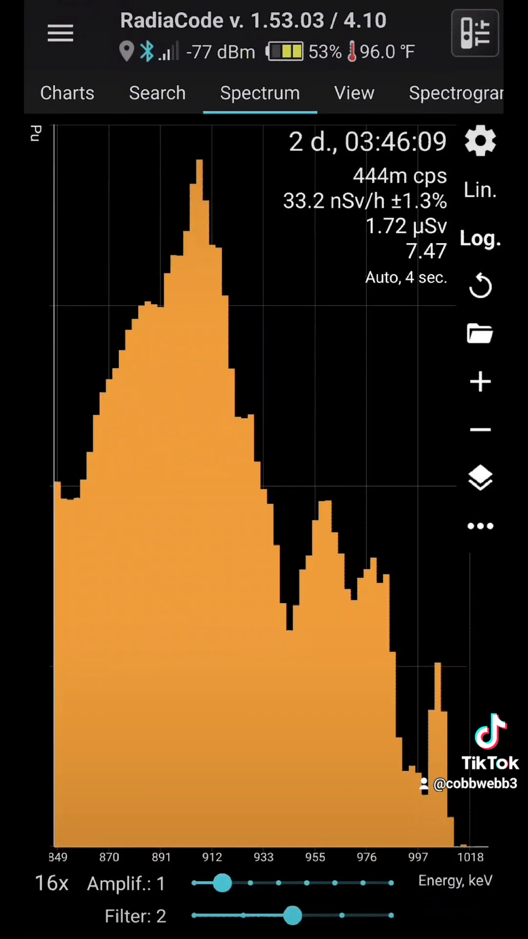
left_click(290, 635)
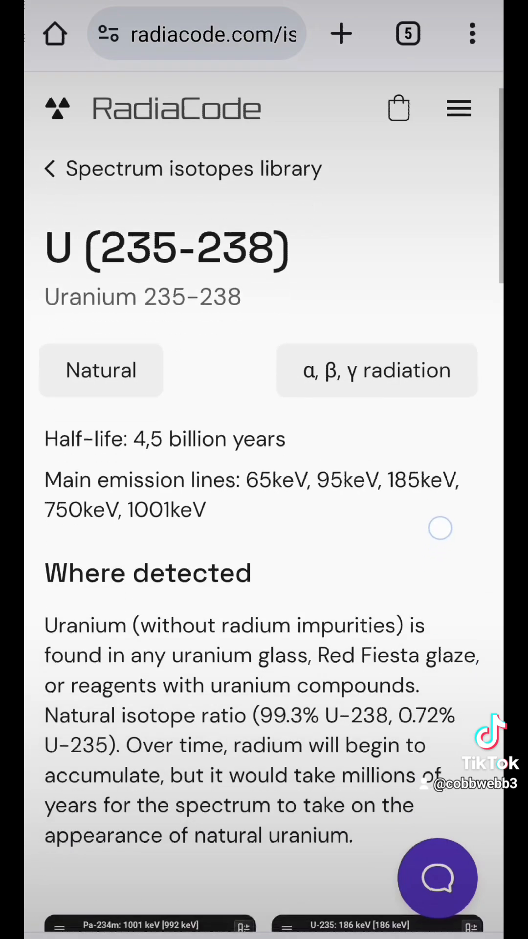
Scroll down the Uranium 235-238 library page again.
scroll("down", 3)
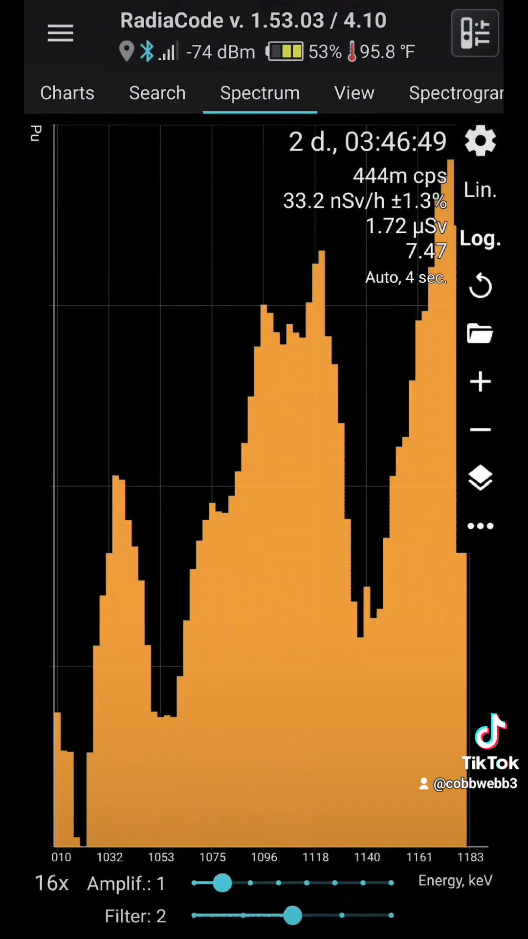
Pan the spectrum to 1083–1257 keV and tap the peak near 1169 keV.
left_click(317, 451)
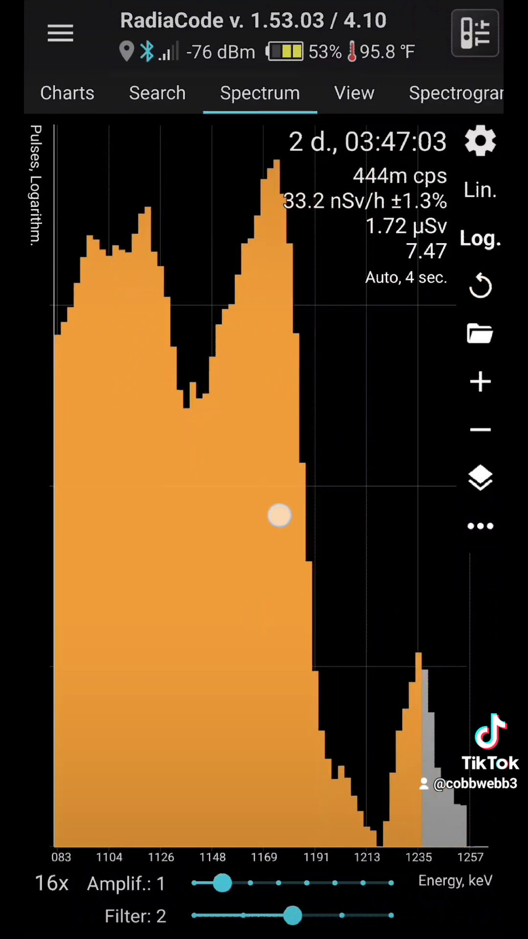
left_click(279, 517)
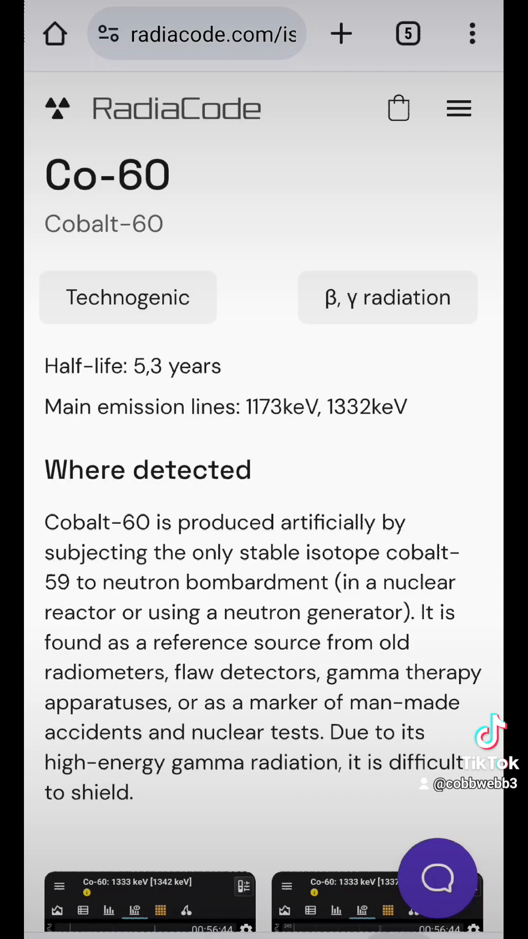
Return from the Co-60 page (1173, 1332 keV) to RadiaCode's 2–2824 keV spectrum.
left_click(150, 893)
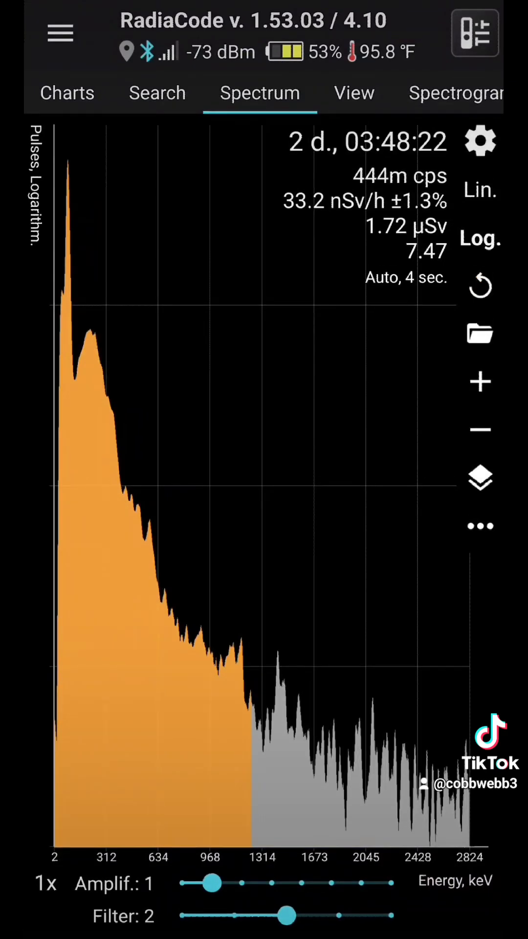
Load the saved Home background spectrum (4 d., 4.80 cps) from the Spectrum Library into View.
left_click(480, 333)
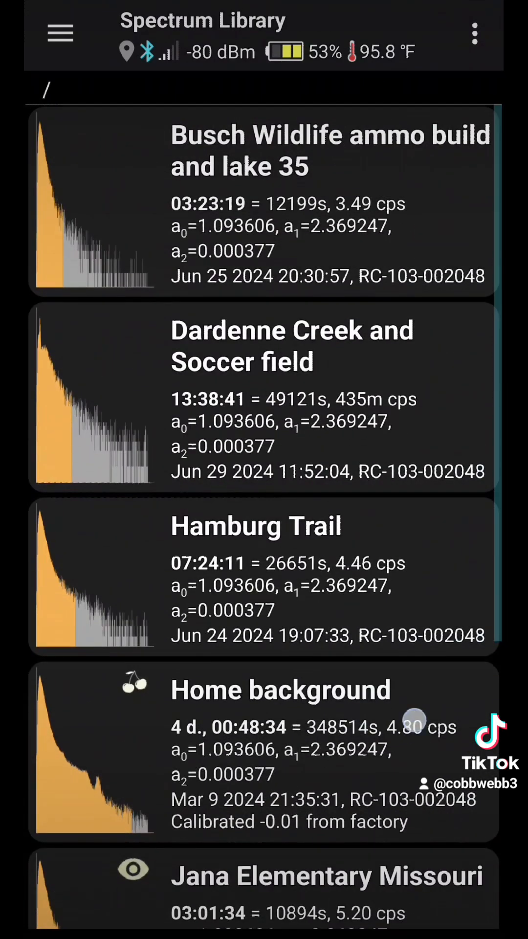
scroll("up", 3)
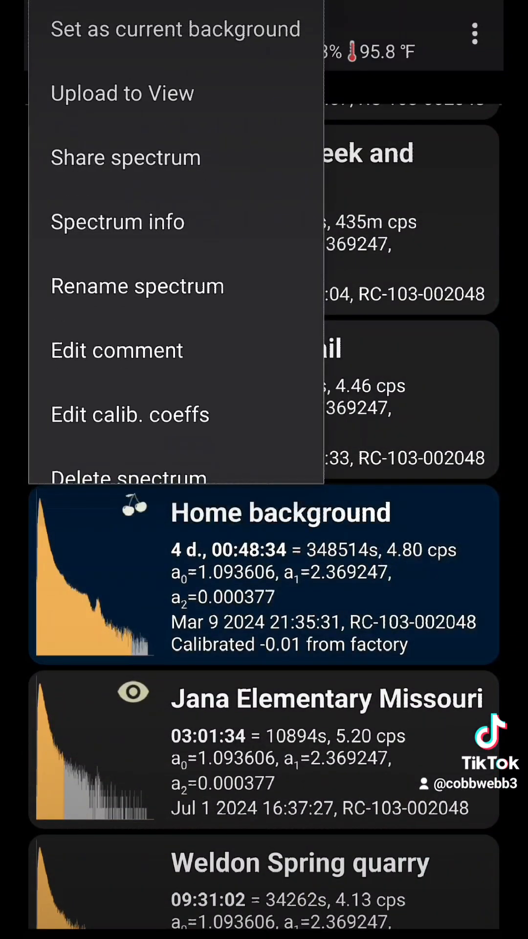
left_click(175, 29)
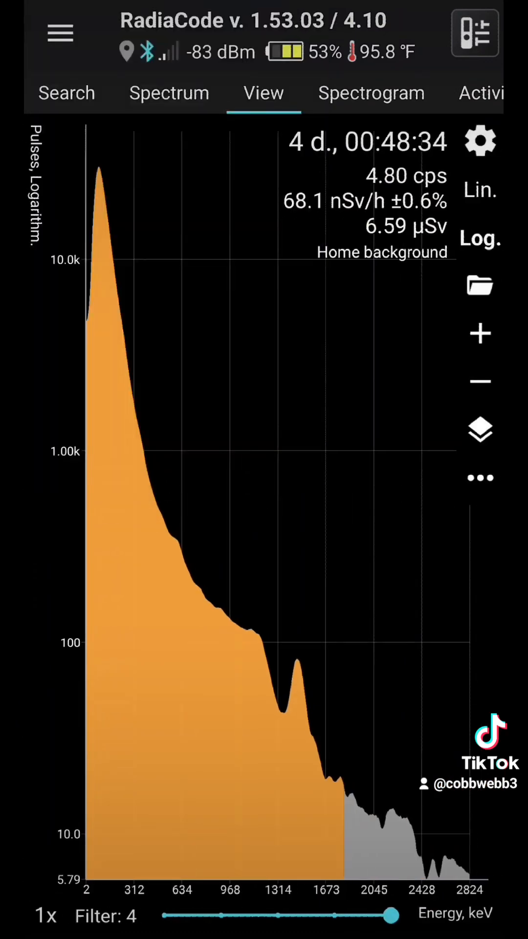